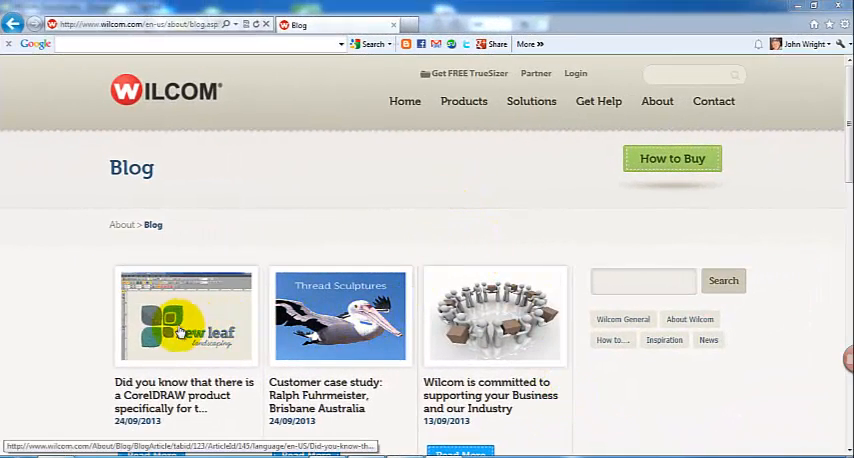
# - Open the CorelDRAW embroidery product article on the Wilcom blog
pyautogui.click(184, 316)
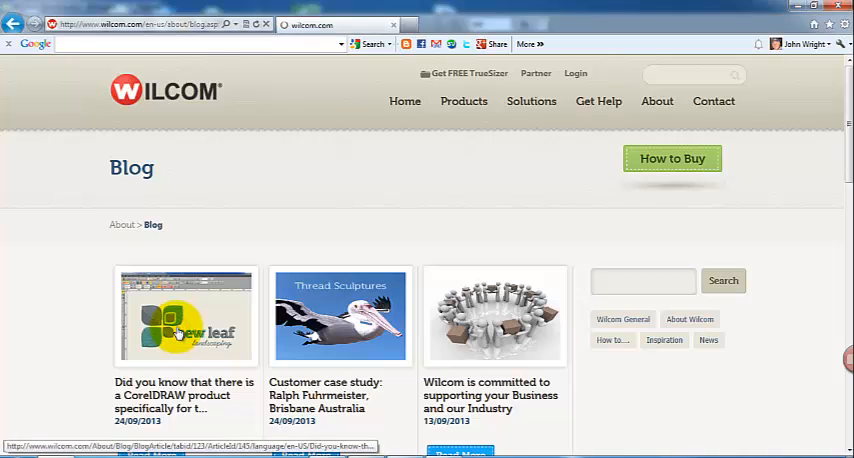
pyautogui.click(184, 316)
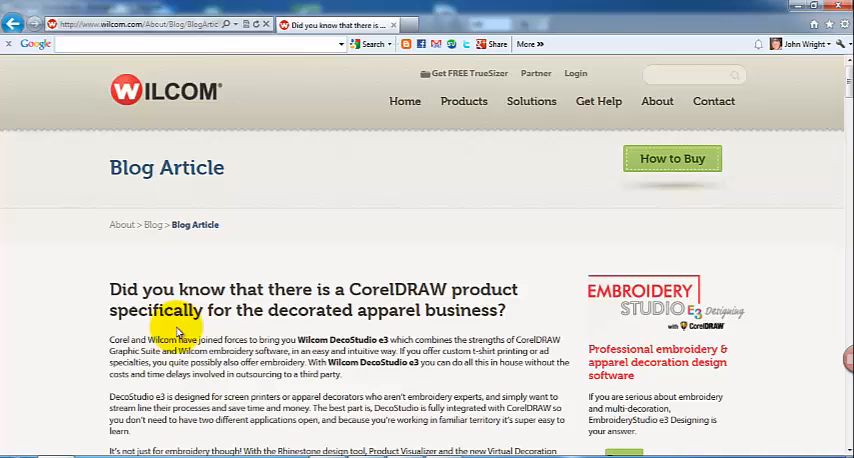
pyautogui.moveTo(398, 310)
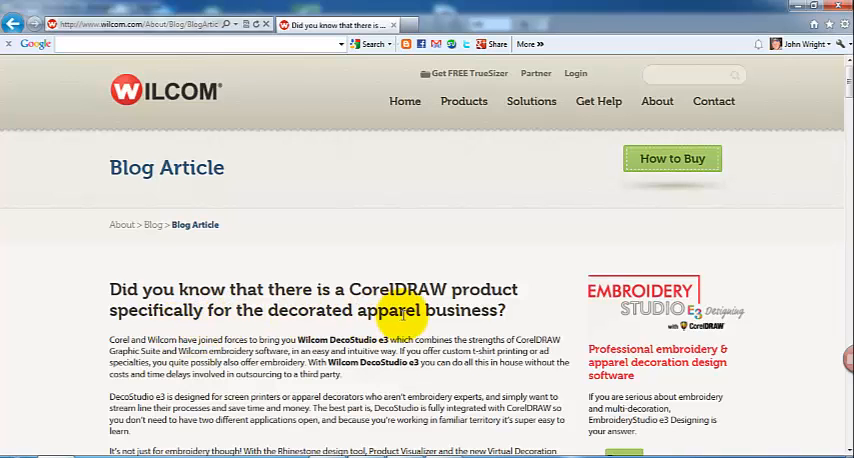
pyautogui.scroll(-3)
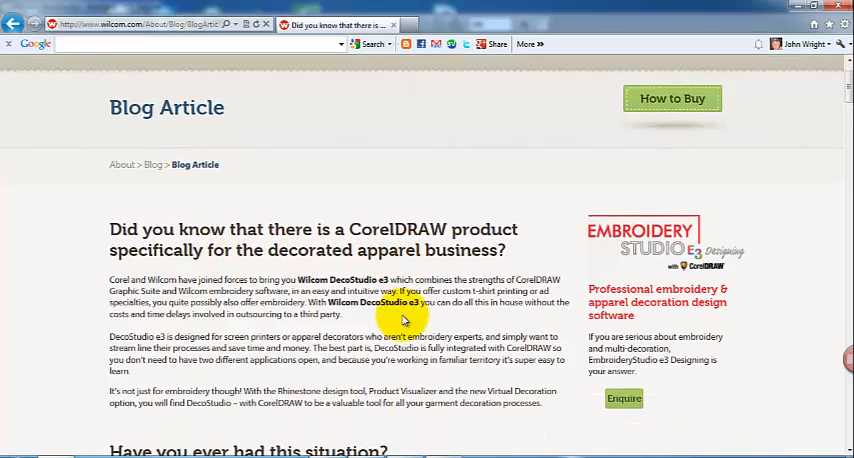
pyautogui.scroll(-3)
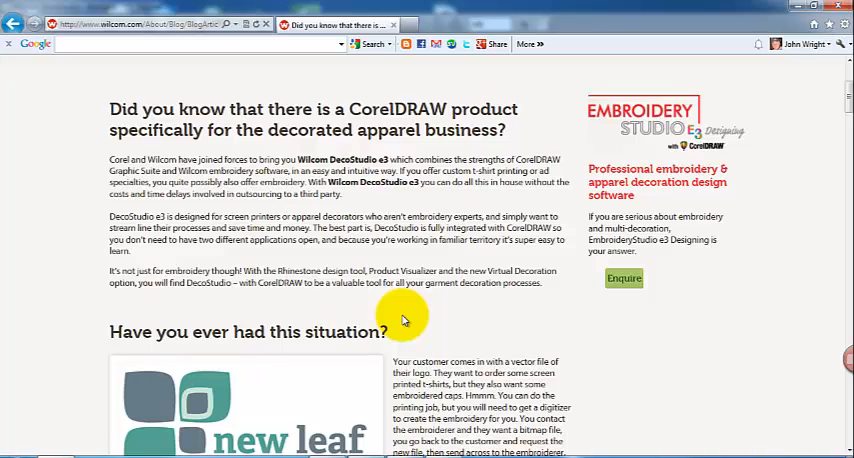
pyautogui.scroll(-3)
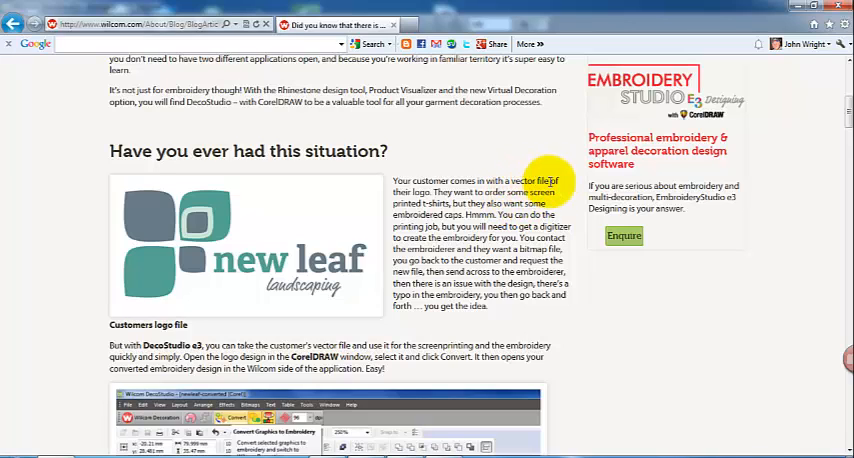
pyautogui.moveTo(548, 180); pyautogui.dragTo(432, 216)
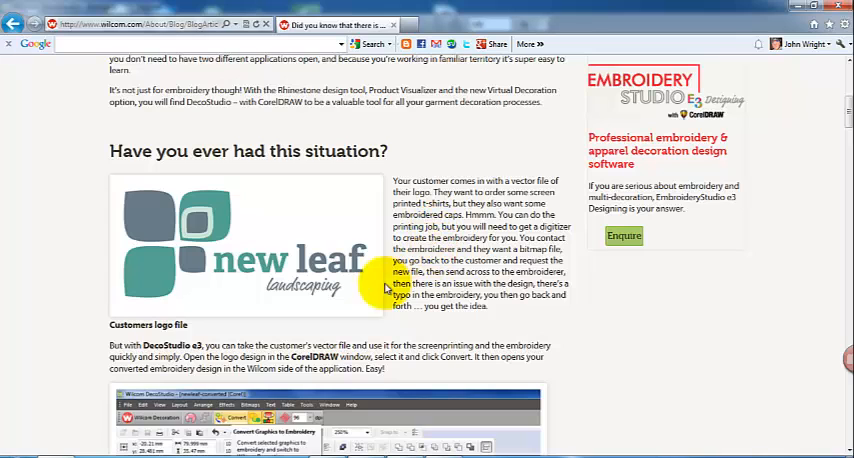
# - Scroll down to the 'Have you ever had this situation?' section showing the New Leaf logo
pyautogui.scroll(-3)
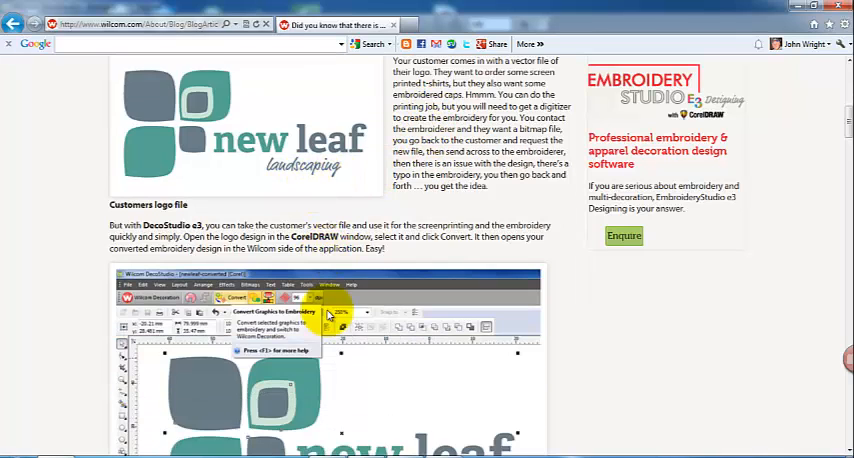
pyautogui.scroll(-3)
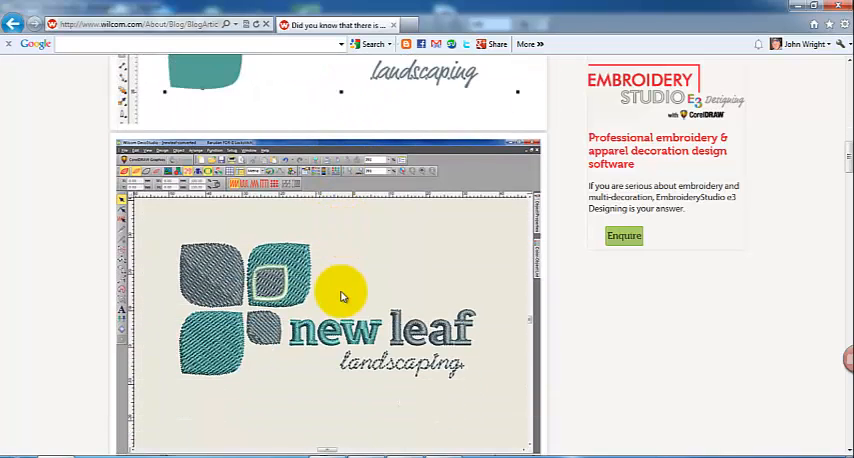
pyautogui.scroll(-3)
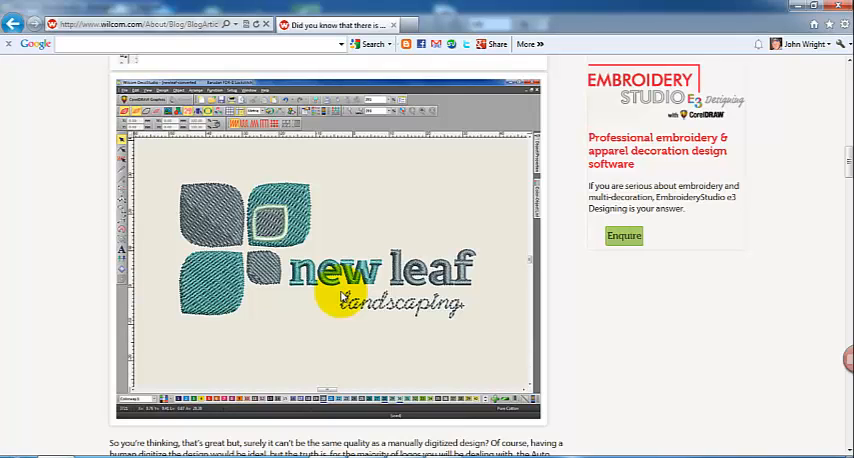
pyautogui.scroll(-3)
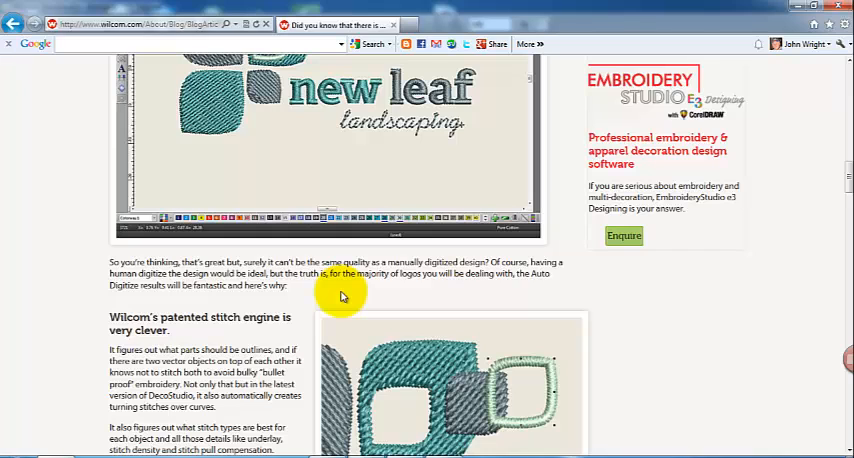
pyautogui.scroll(-3)
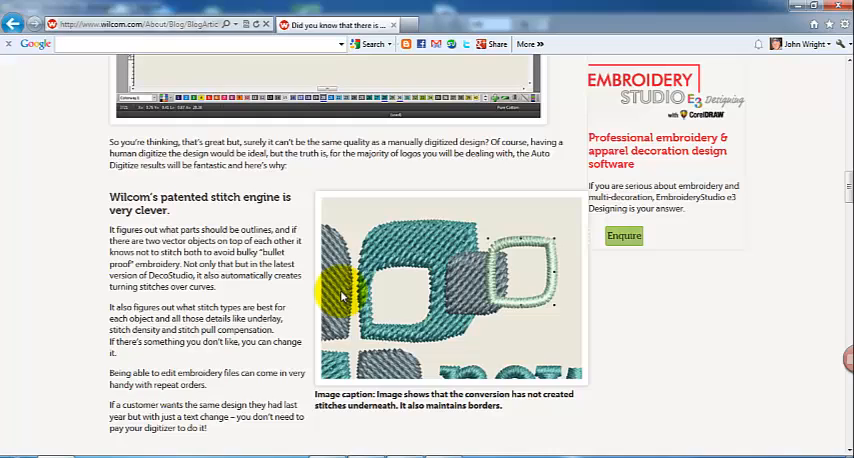
pyautogui.scroll(-3)
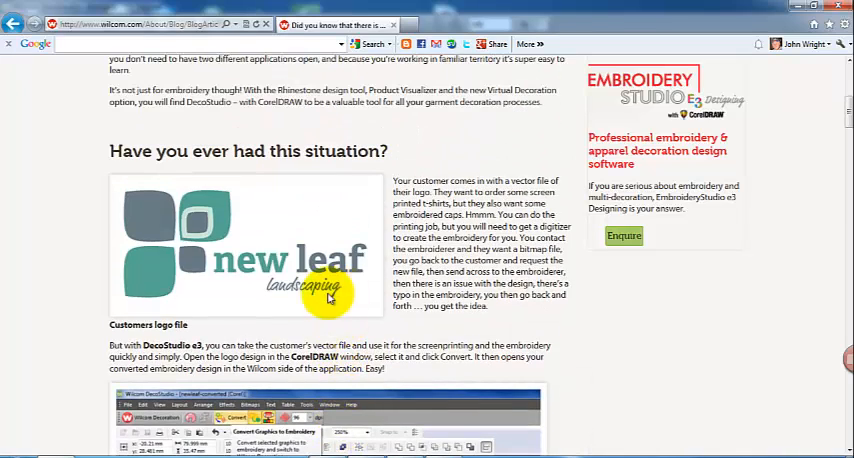
pyautogui.scroll(-3)
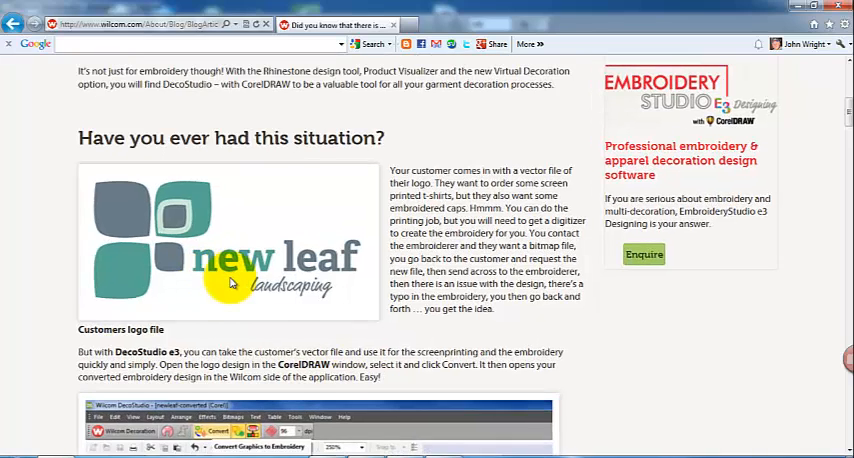
pyautogui.scroll(-3)
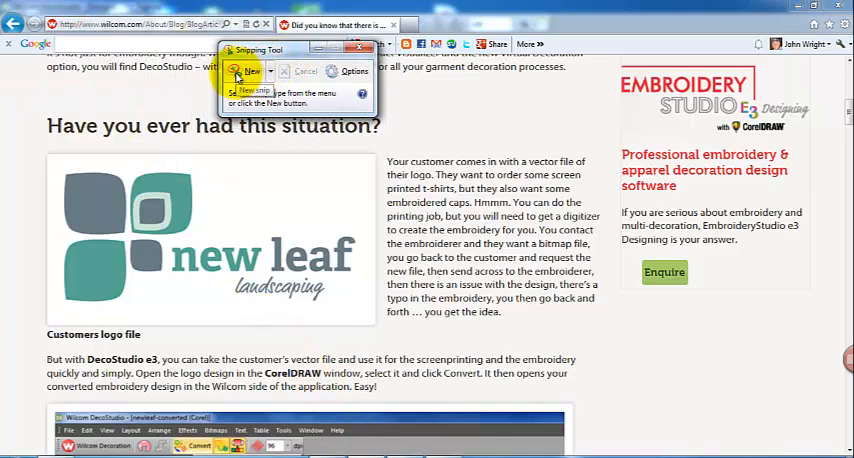
# - Snip a rectangle around the New Leaf landscaping logo on the blog page
pyautogui.click(252, 72)
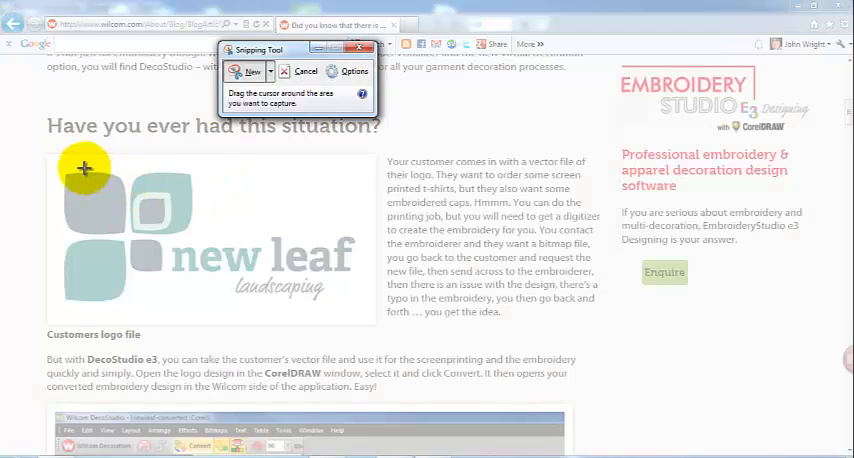
pyautogui.moveTo(84, 168); pyautogui.dragTo(228, 276)
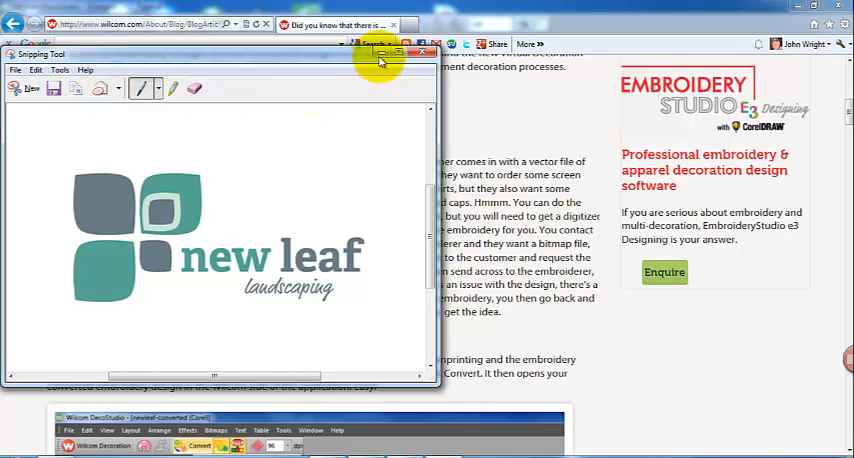
pyautogui.click(424, 52)
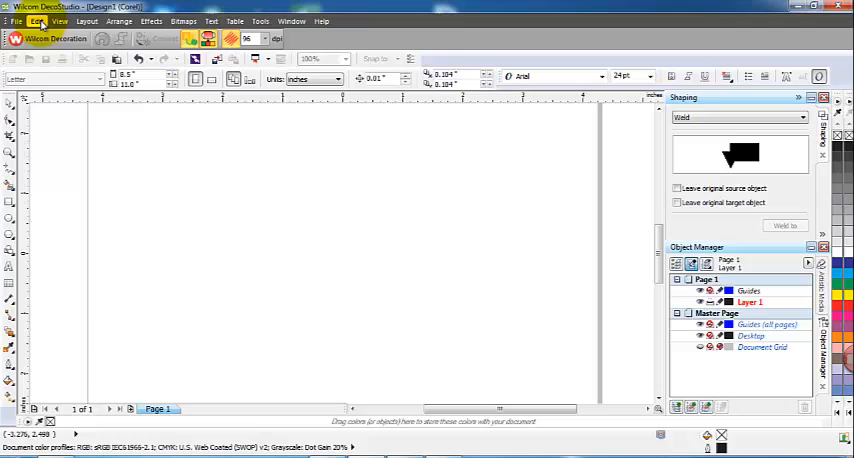
# - Paste the snipped New Leaf logo bitmap onto the CorelDRAW page via Edit > Paste
pyautogui.click(36, 20)
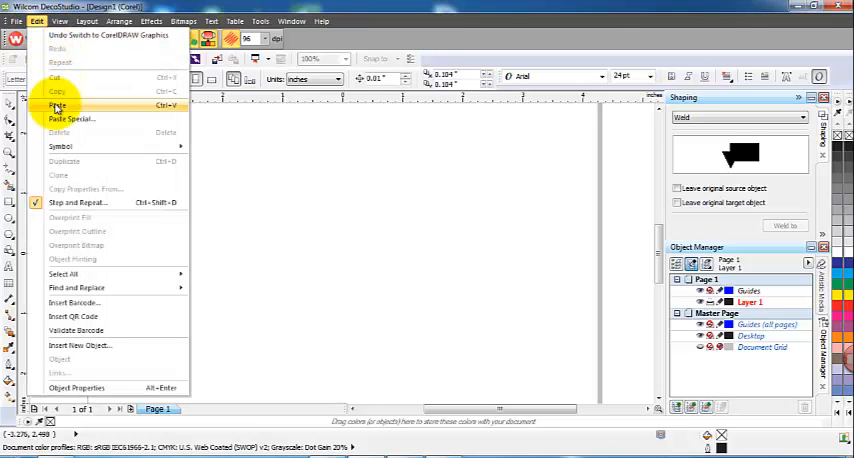
pyautogui.click(58, 108)
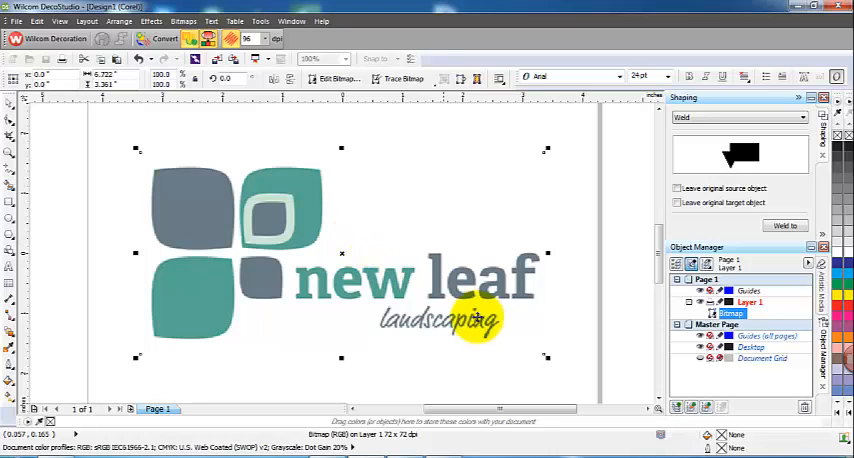
pyautogui.moveTo(550, 358)
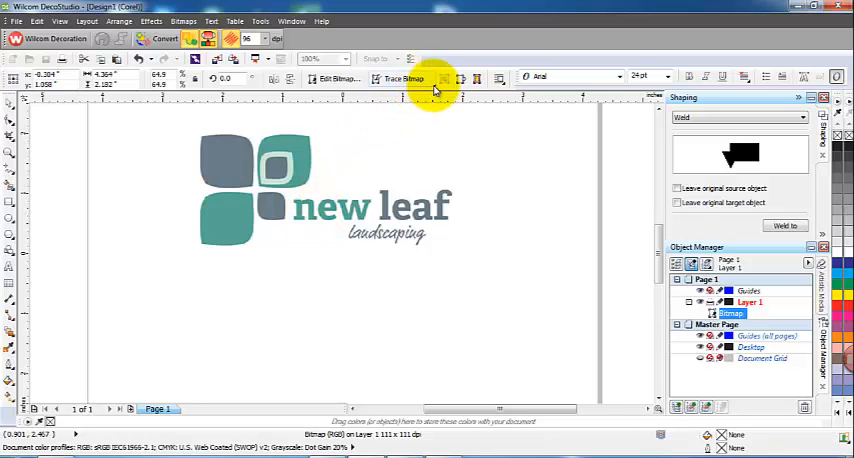
# - Start an Outline Trace of the logo bitmap using the Low Quality Image preset
pyautogui.click(404, 78)
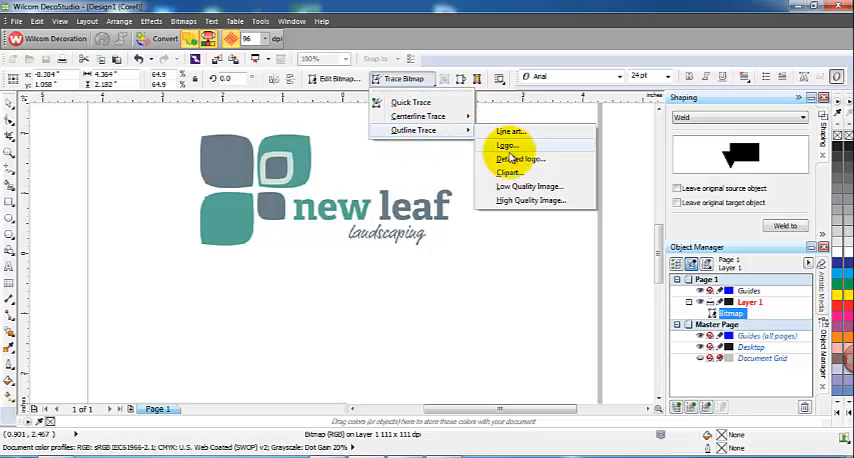
pyautogui.moveTo(510, 172)
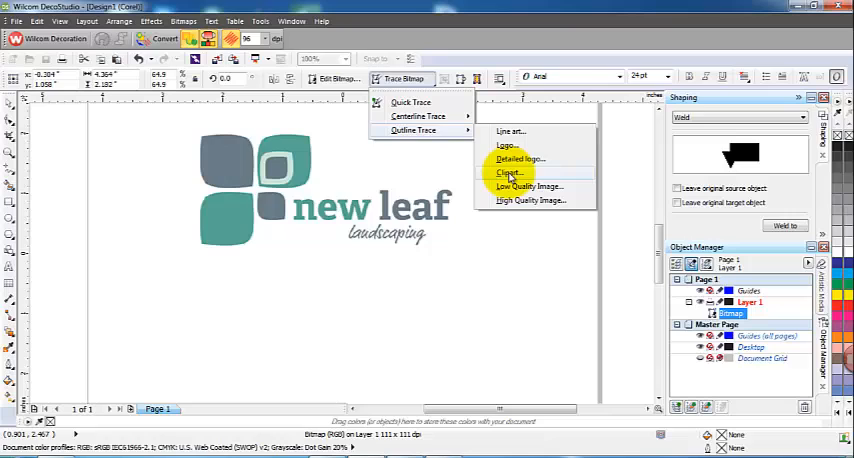
pyautogui.moveTo(530, 188)
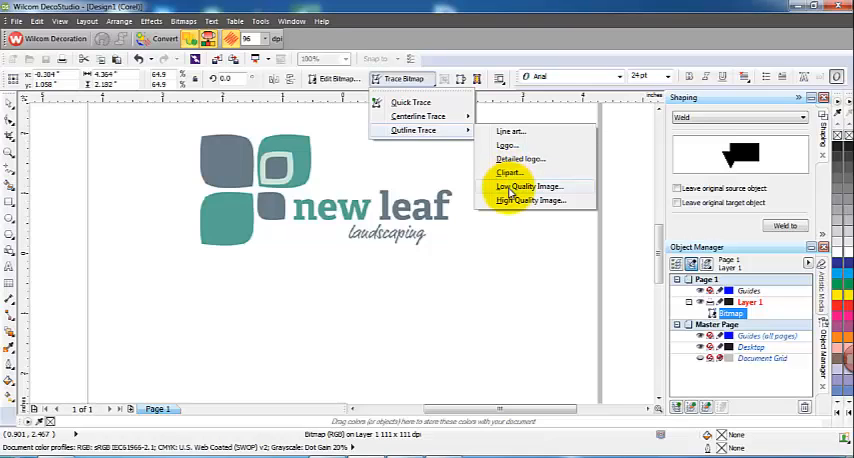
pyautogui.moveTo(512, 200)
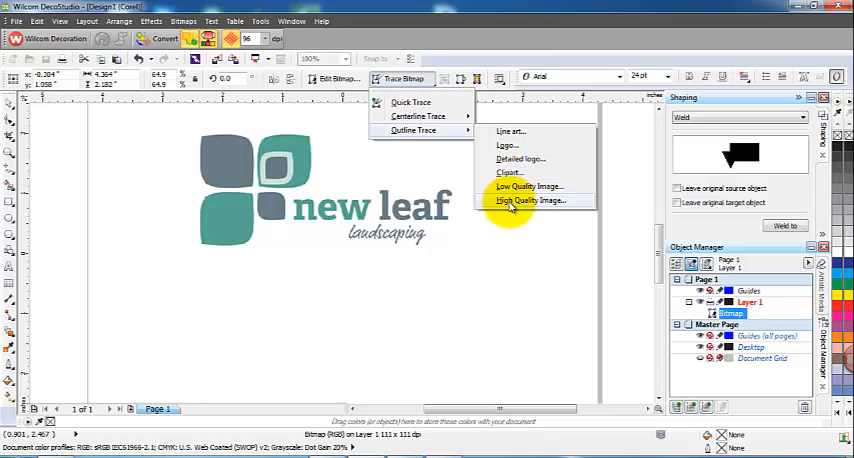
pyautogui.moveTo(528, 186)
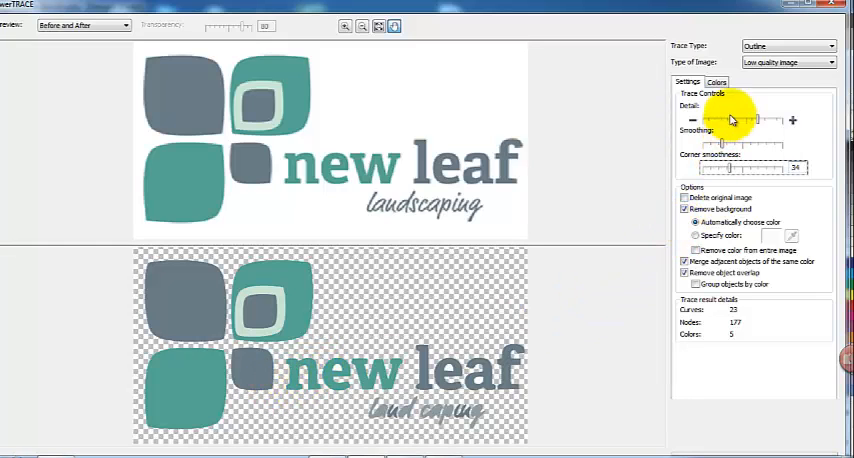
# - In the PowerTRACE Colors settings, delete the extra grey and the white swatches, leaving three colours
pyautogui.click(716, 82)
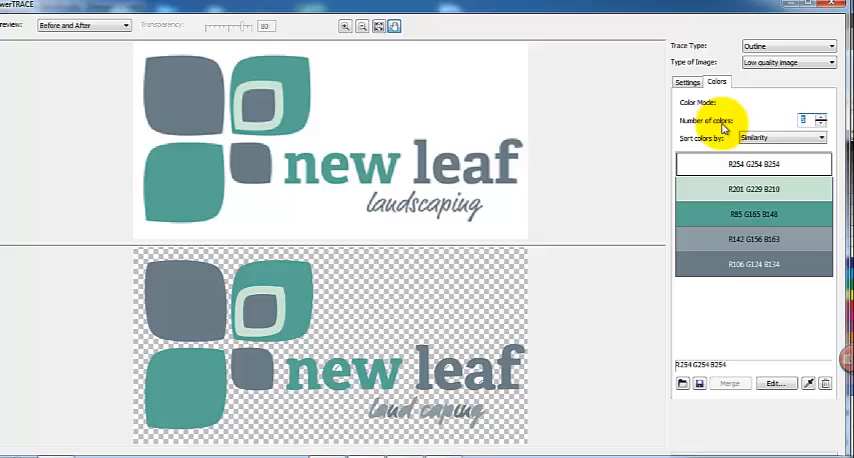
pyautogui.click(752, 264)
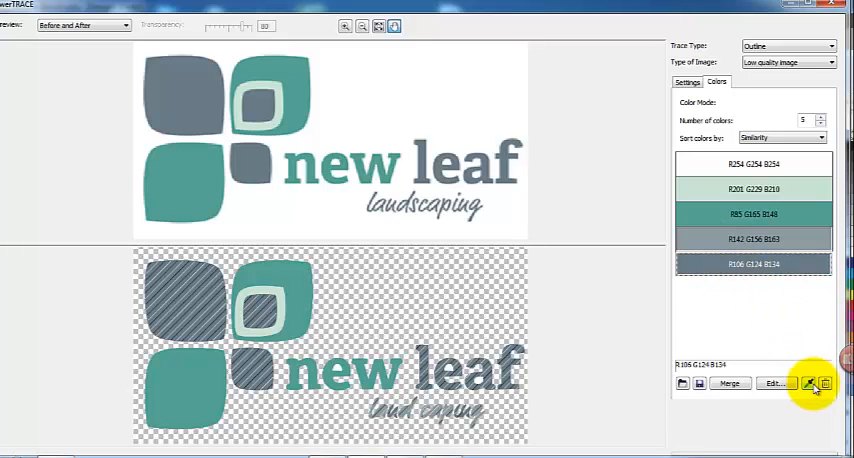
pyautogui.click(808, 384)
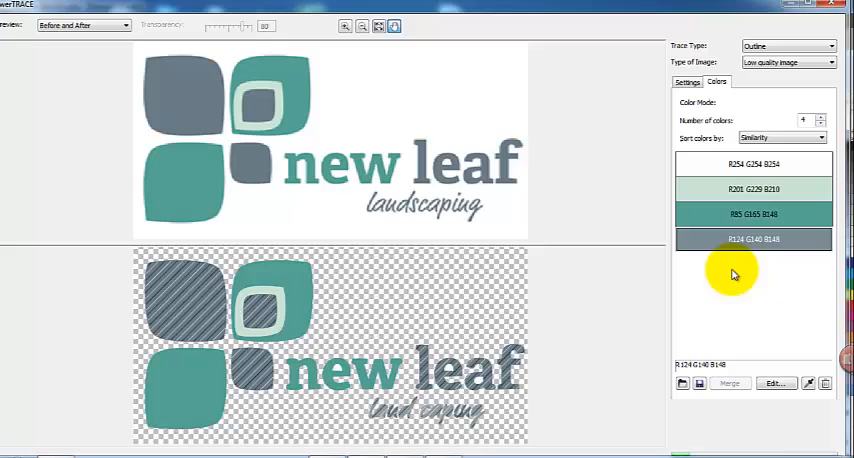
pyautogui.click(752, 164)
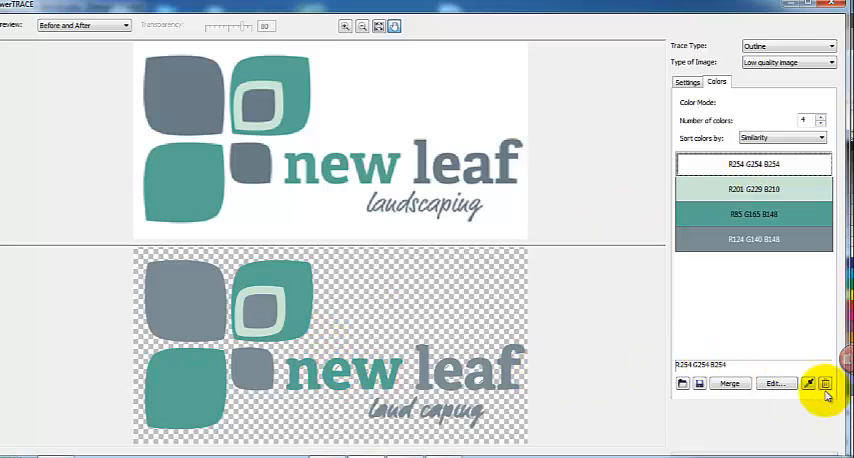
pyautogui.click(796, 384)
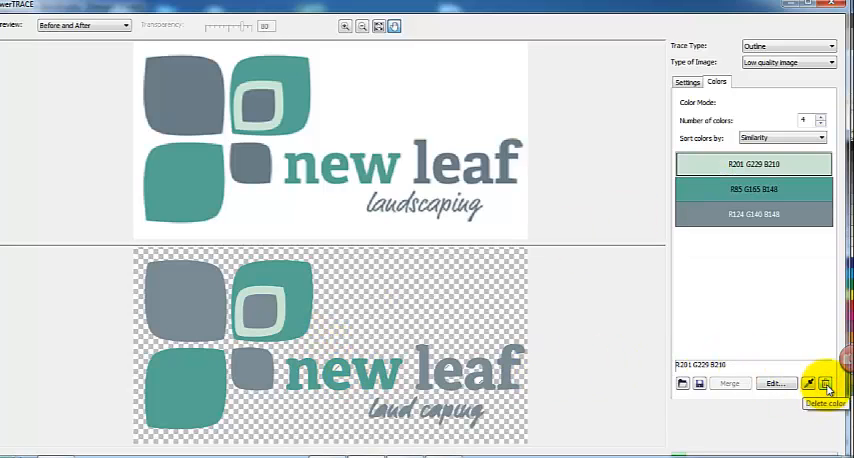
pyautogui.click(824, 384)
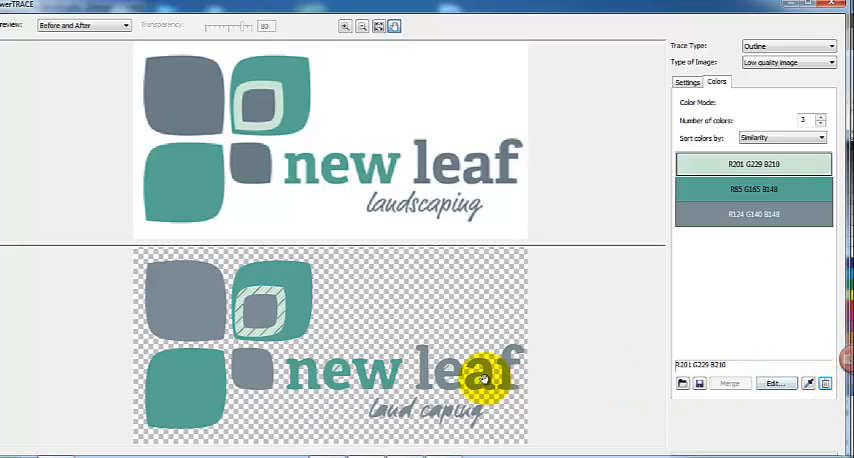
pyautogui.moveTo(492, 342)
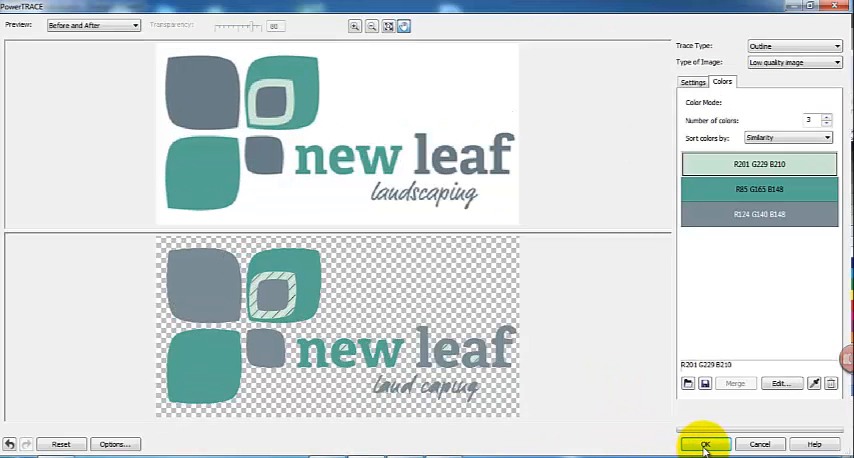
# - Accept the trace and ungroup the traced logo into separate curves
pyautogui.click(704, 444)
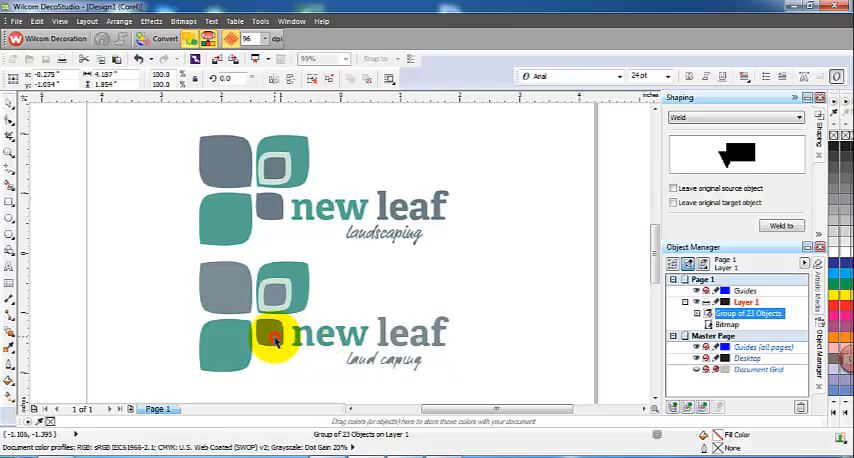
pyautogui.rightClick(276, 336)
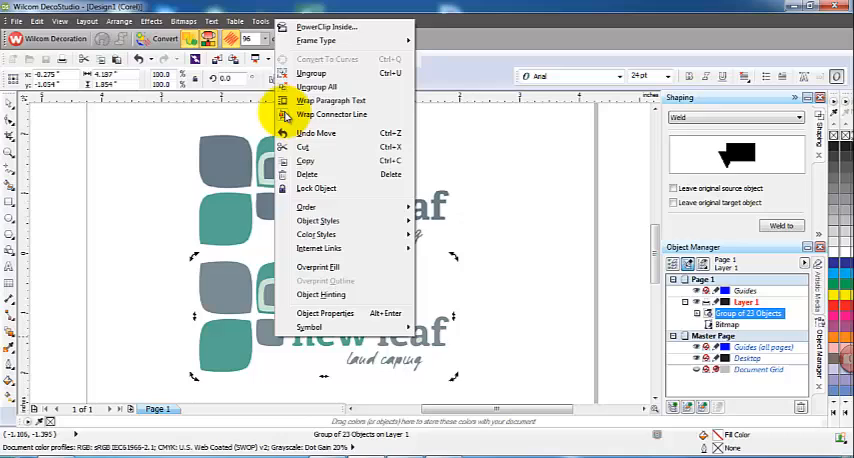
pyautogui.click(316, 86)
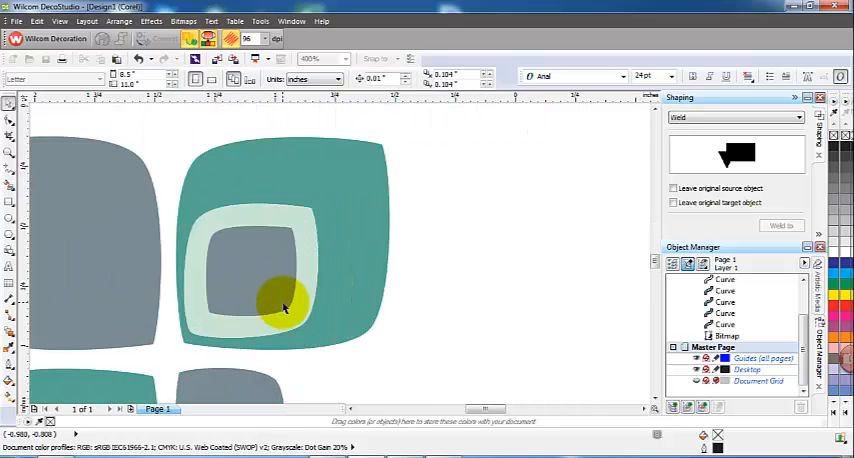
# - Remove the traced lettering and marquee-select the remaining leaf shapes
pyautogui.click(272, 284)
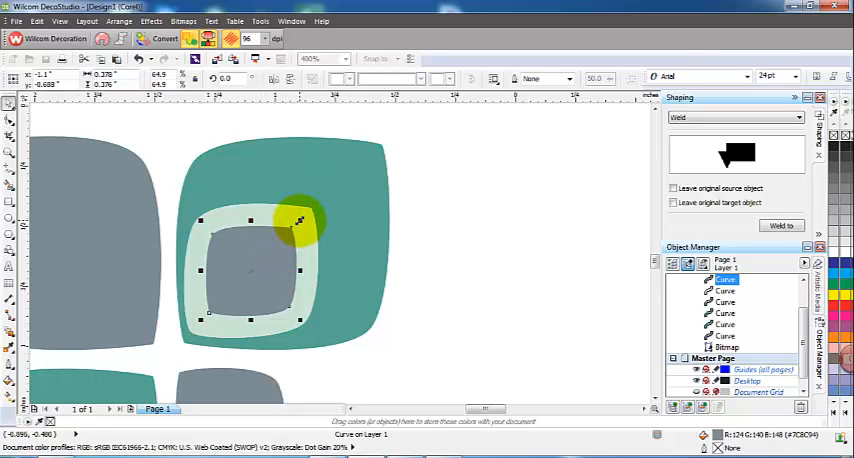
pyautogui.moveTo(300, 220); pyautogui.dragTo(270, 248)
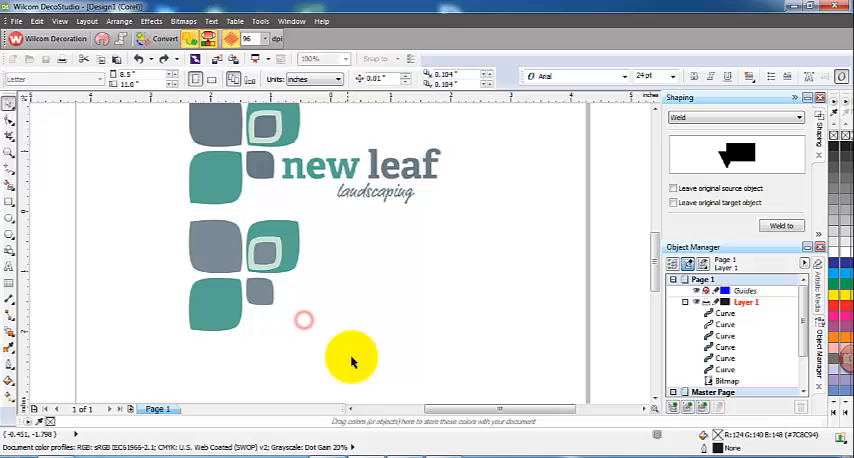
pyautogui.moveTo(352, 360); pyautogui.dragTo(178, 218)
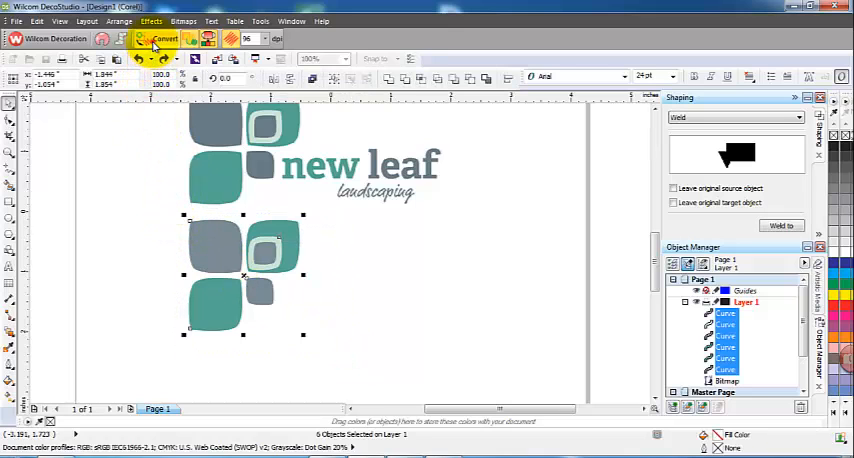
# - Convert the leaf shapes to embroidery and set the inner square to a satin fill
pyautogui.click(164, 38)
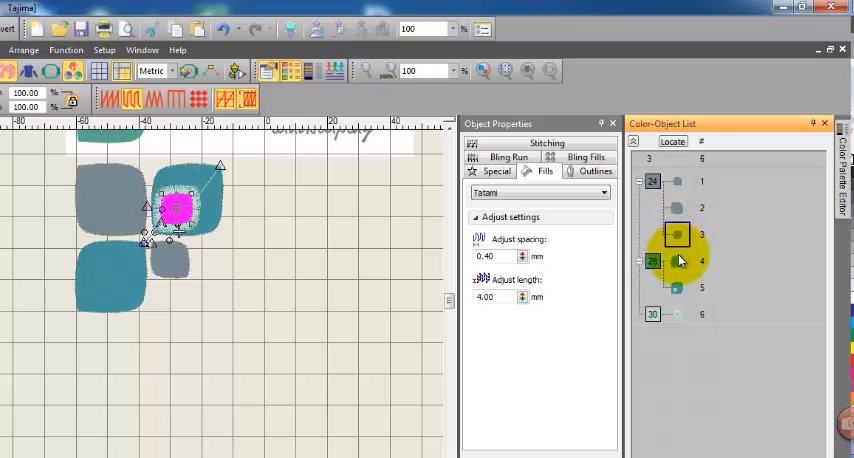
pyautogui.click(676, 288)
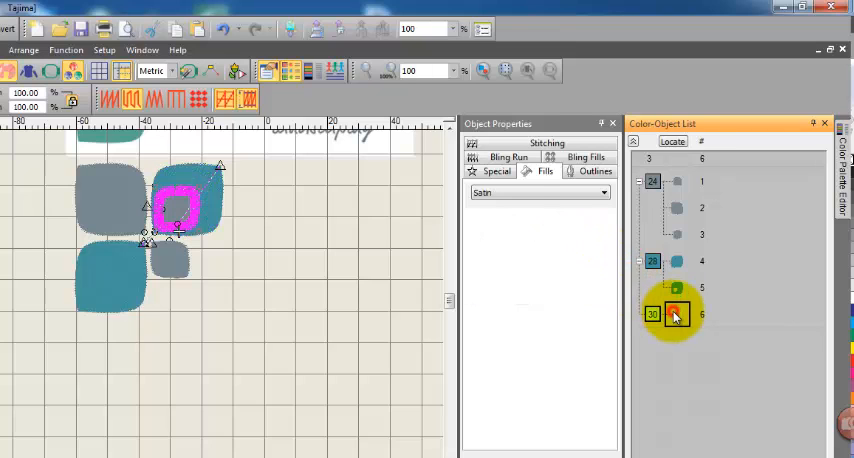
pyautogui.click(676, 314)
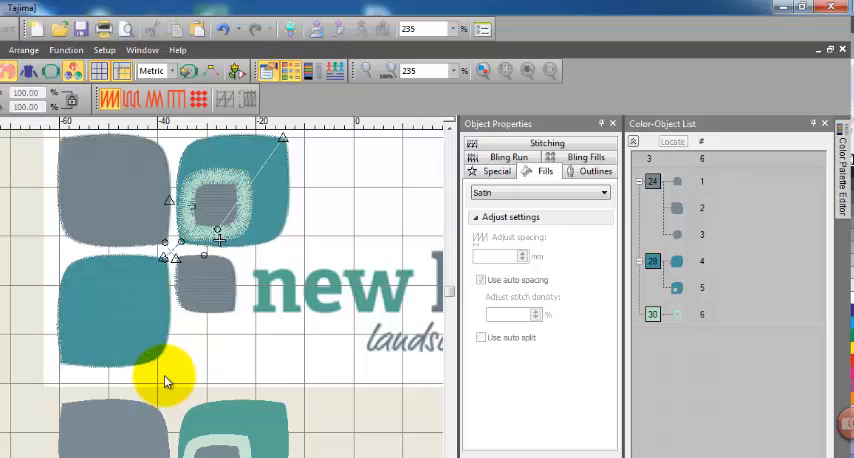
pyautogui.moveTo(168, 384)
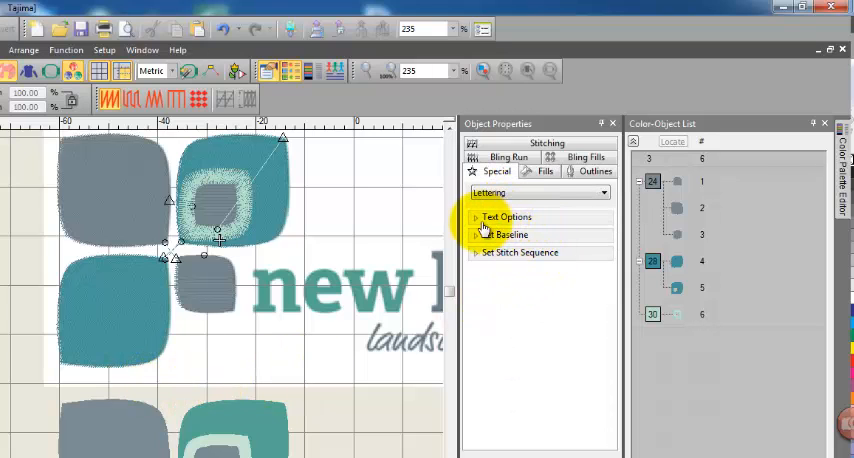
# - Create lettering 'new' and position it over the word new in the logo
pyautogui.click(506, 216)
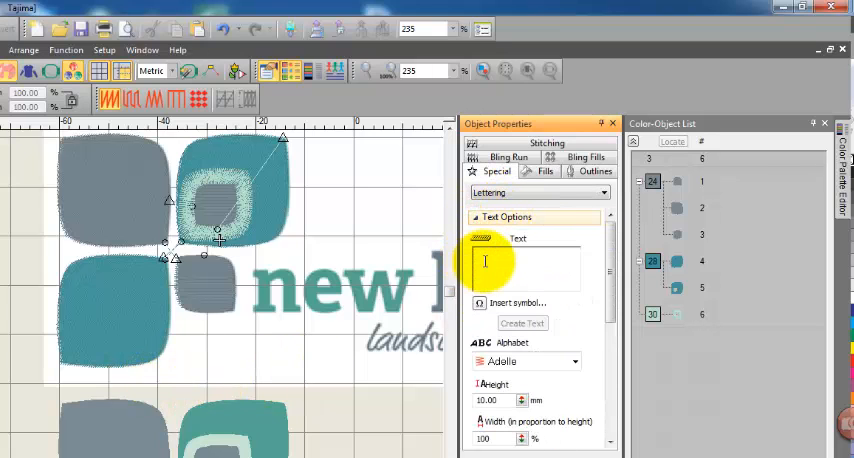
pyautogui.write('new')
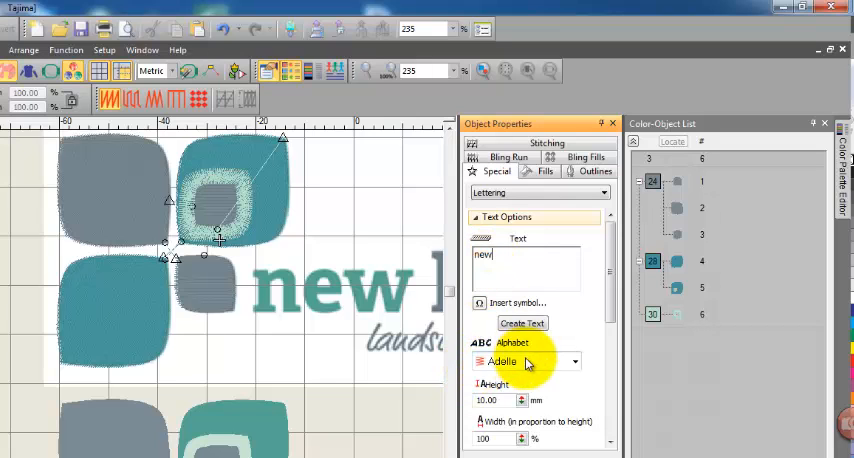
pyautogui.click(520, 324)
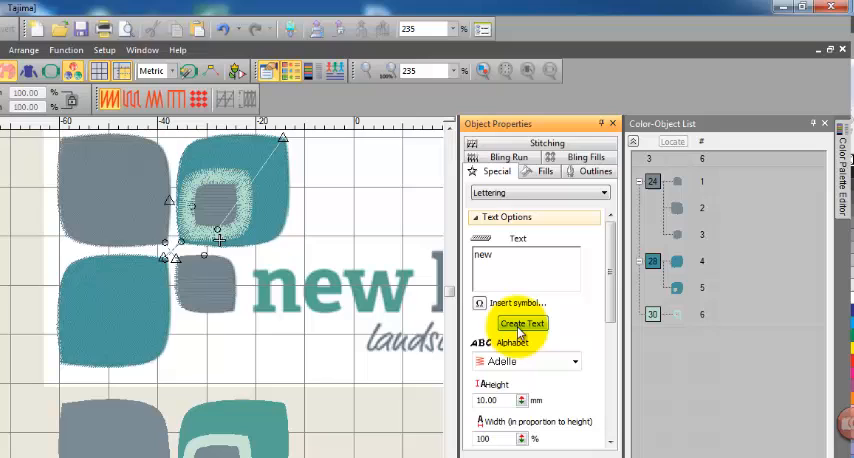
pyautogui.click(520, 324)
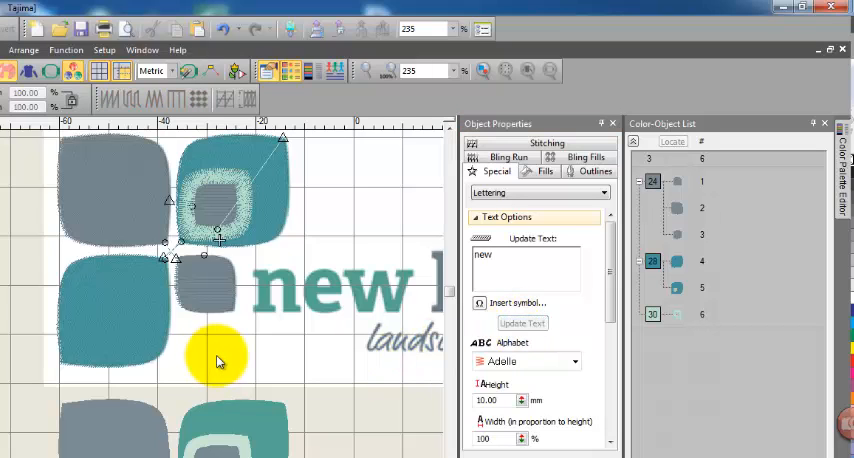
pyautogui.moveTo(252, 360)
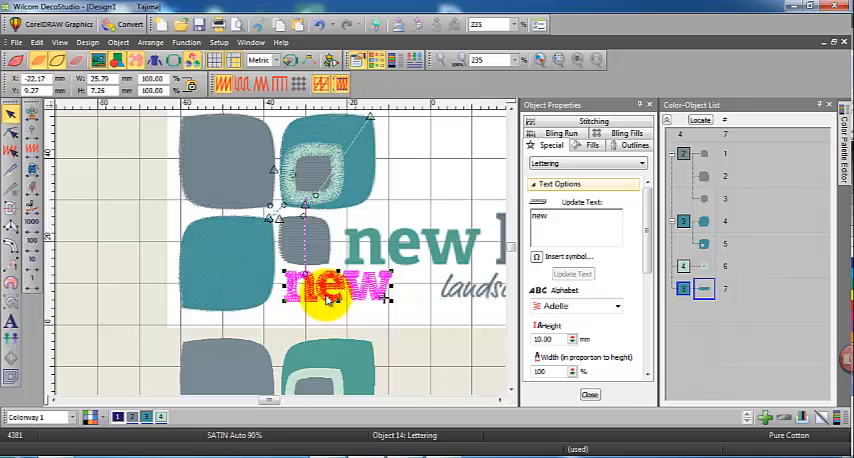
pyautogui.moveTo(330, 290); pyautogui.dragTo(384, 260)
pyautogui.write('leaf')
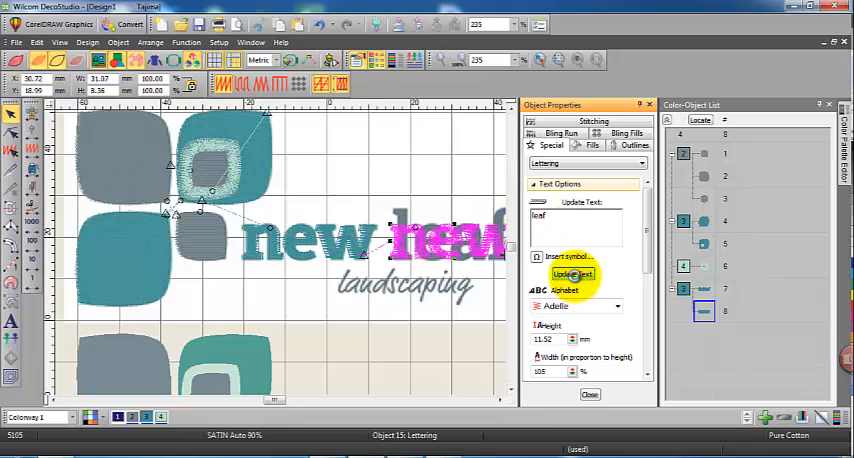
# - Deselect the leaf lettering so Text Options resets to an empty entry
pyautogui.click(572, 274)
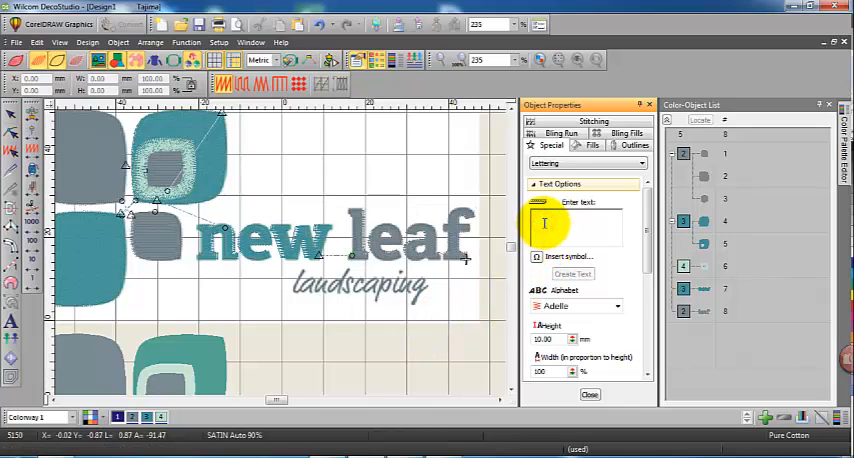
# - Create 'landscaping' lettering in a script alphabet and place it on the logo's tagline
pyautogui.write('landscaping')
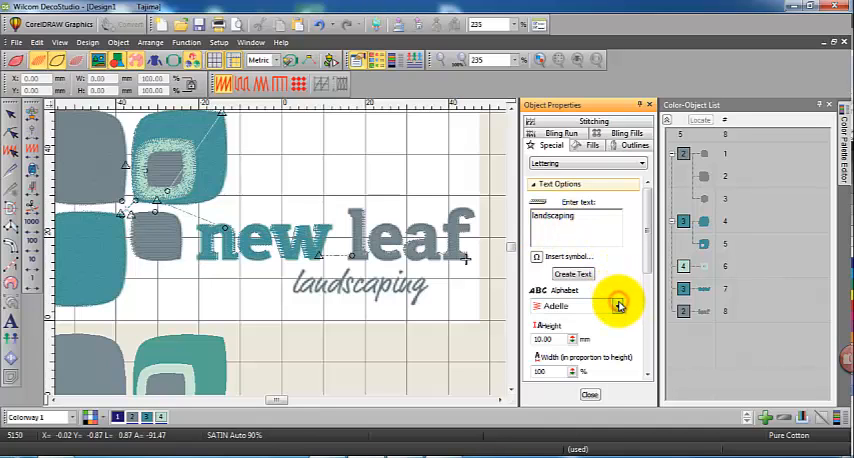
pyautogui.click(616, 308)
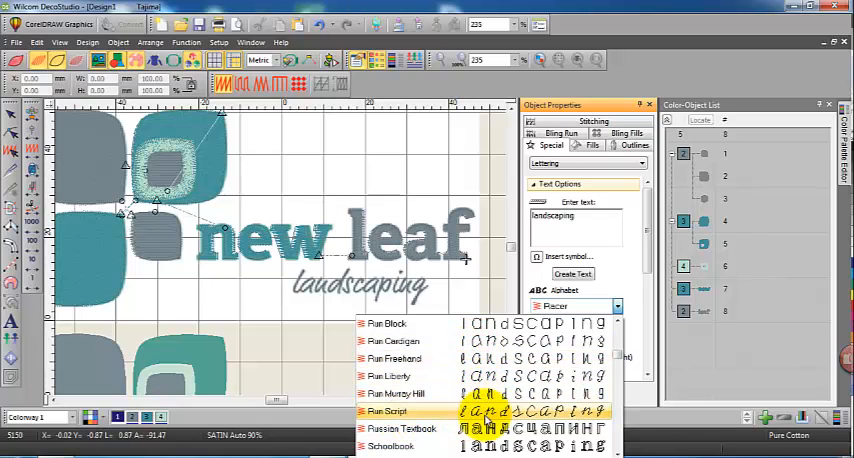
pyautogui.click(390, 412)
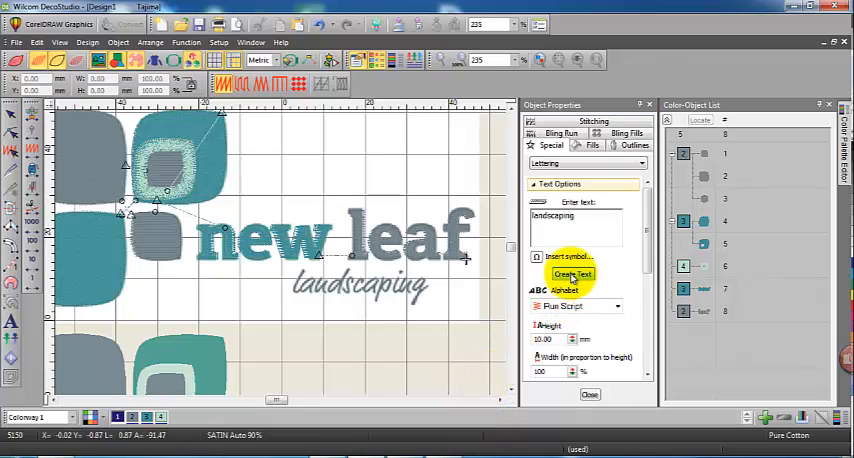
pyautogui.click(572, 272)
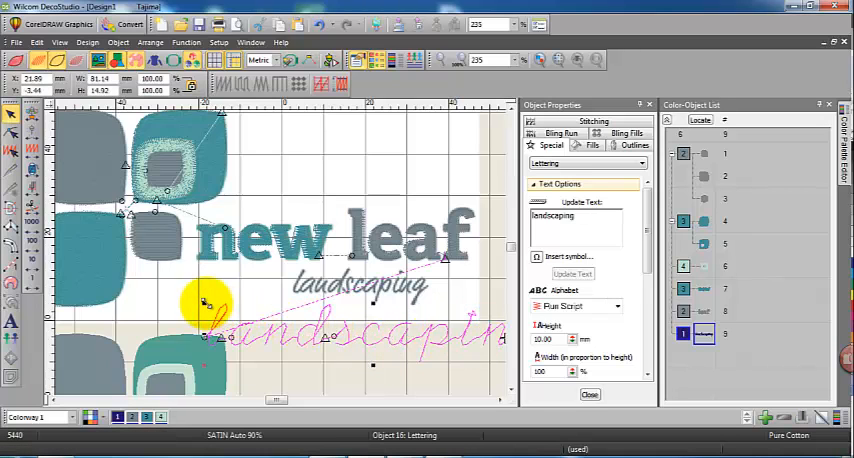
pyautogui.moveTo(200, 304); pyautogui.dragTo(290, 330)
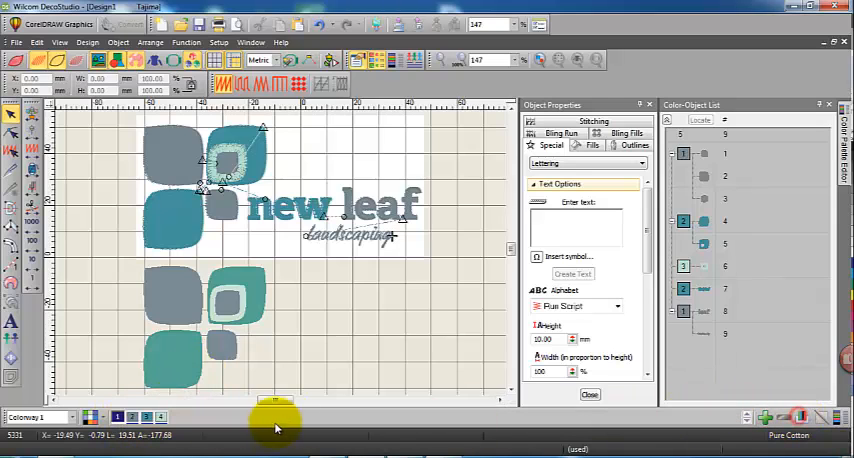
pyautogui.moveTo(320, 368)
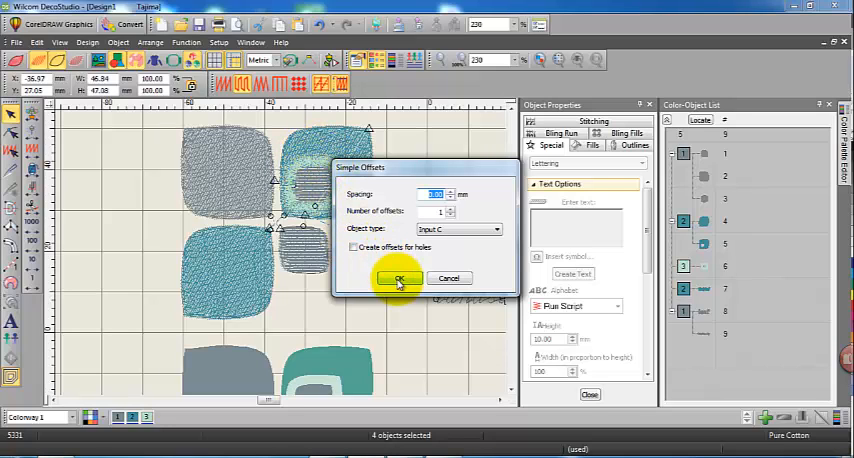
# - Create one Simple Offset outline of Input C type around each of the four leaf shapes
pyautogui.click(400, 276)
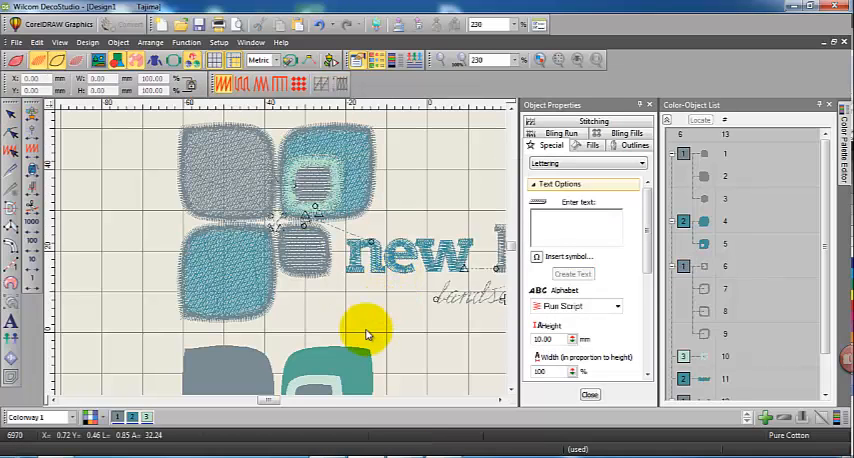
pyautogui.click(230, 280)
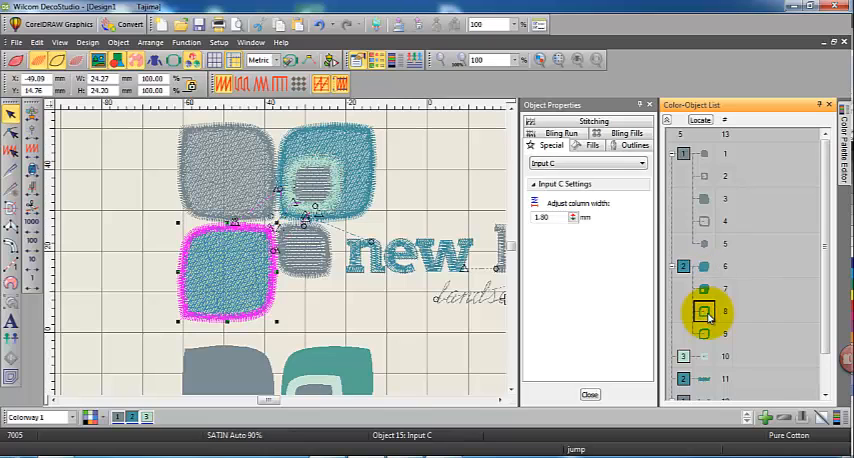
pyautogui.click(704, 288)
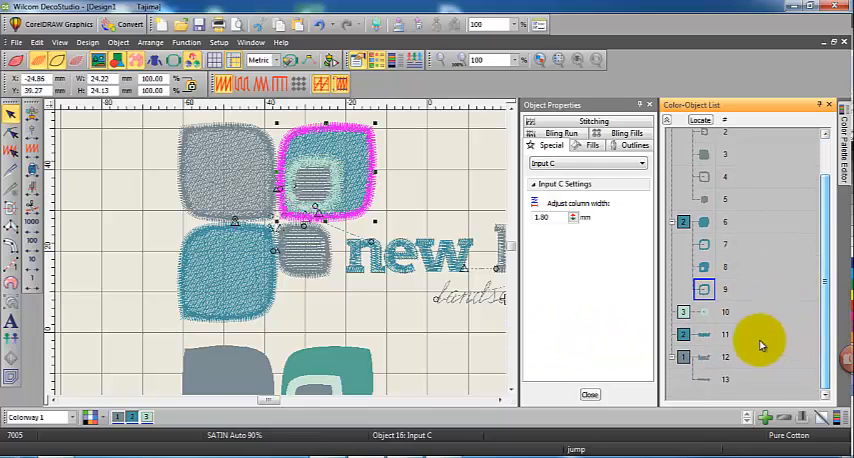
pyautogui.click(704, 312)
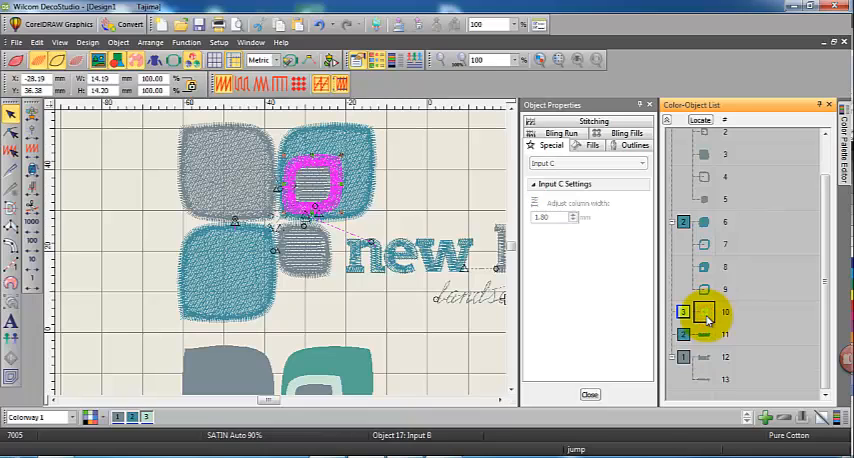